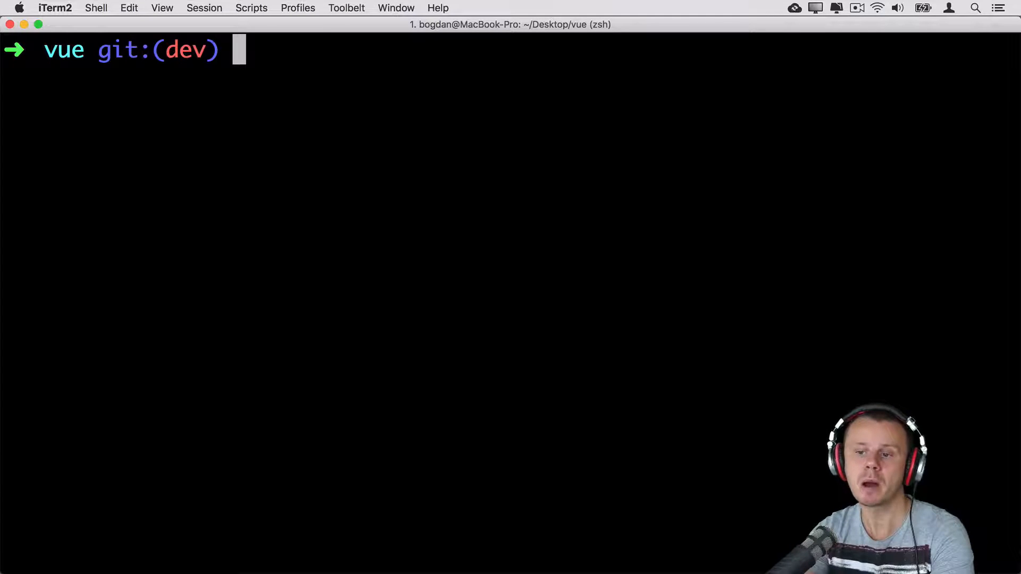
- Enter git log --merges --oneline in the vue repository to list merge commits
type("git log")
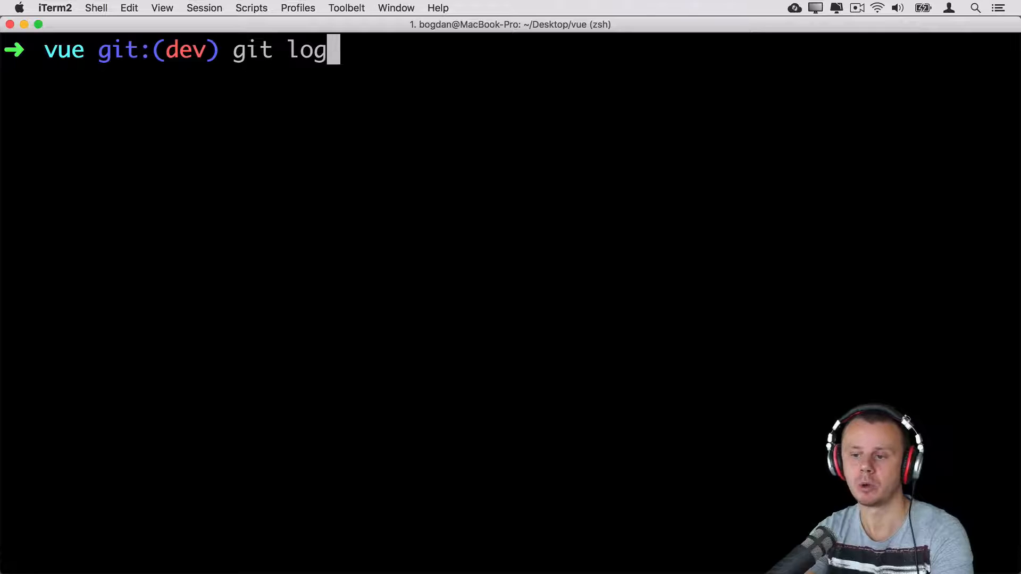
type("--merges")
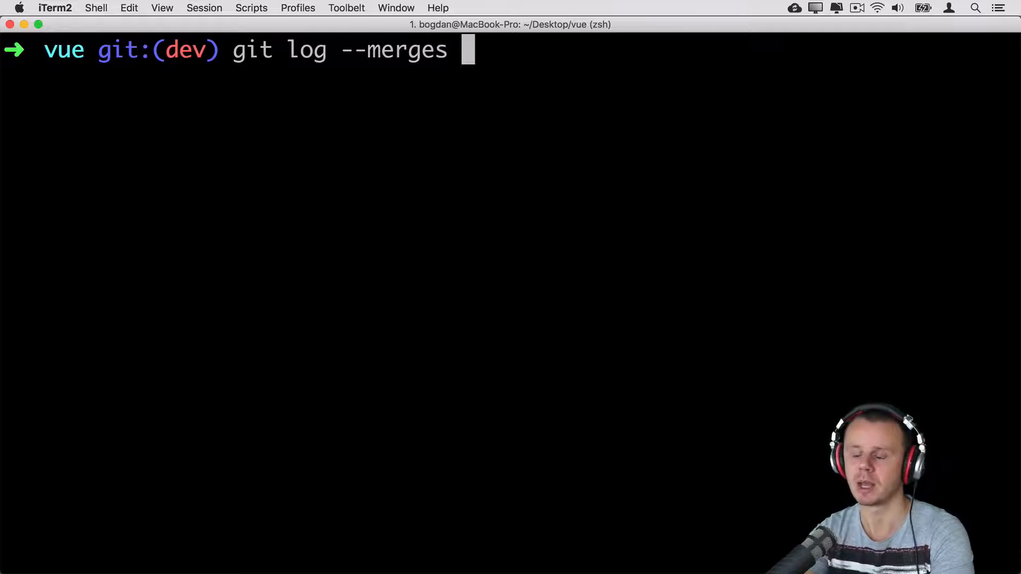
type("--on")
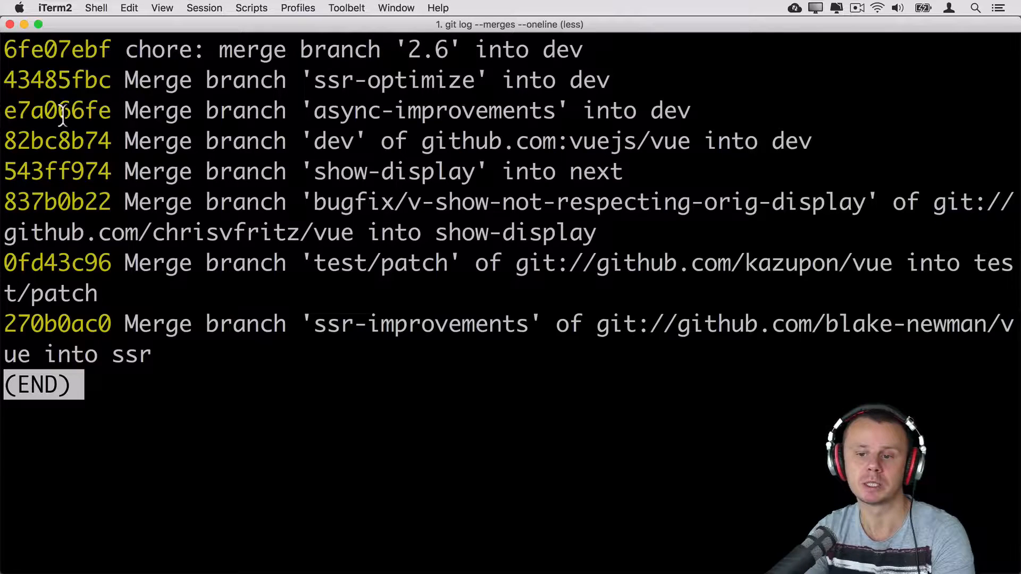
double_click(57, 110)
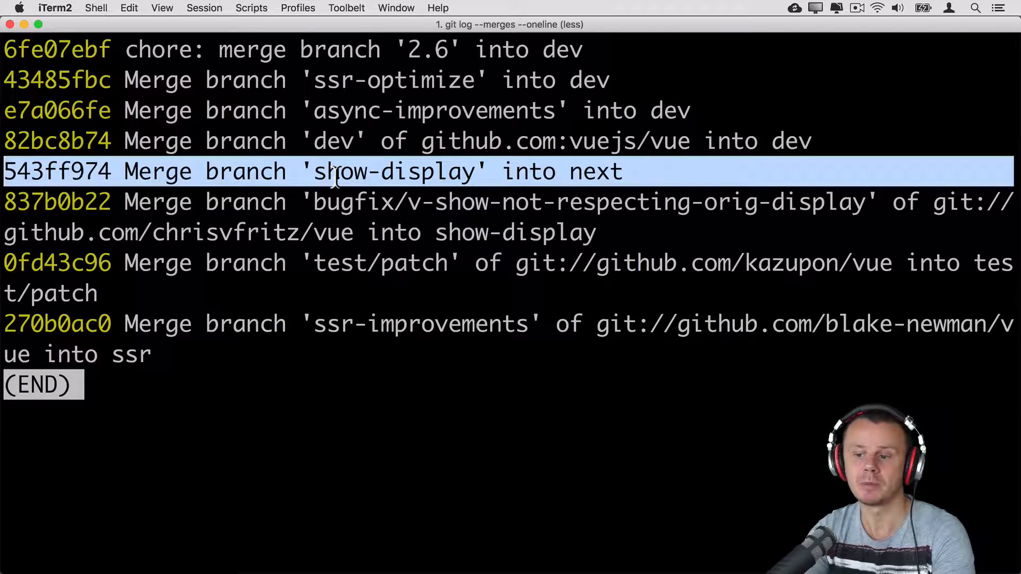
double_click(394, 171)
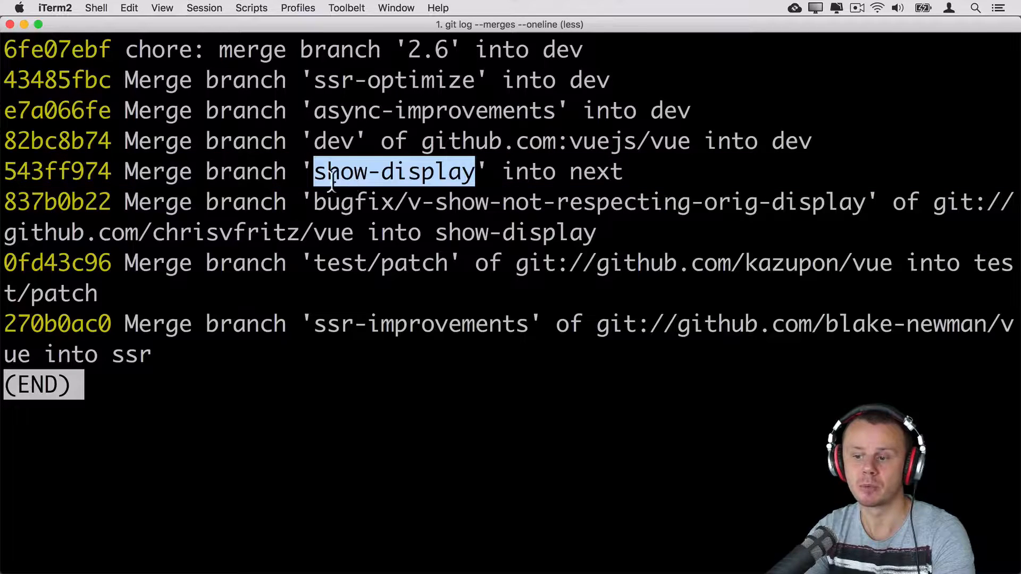
double_click(594, 171)
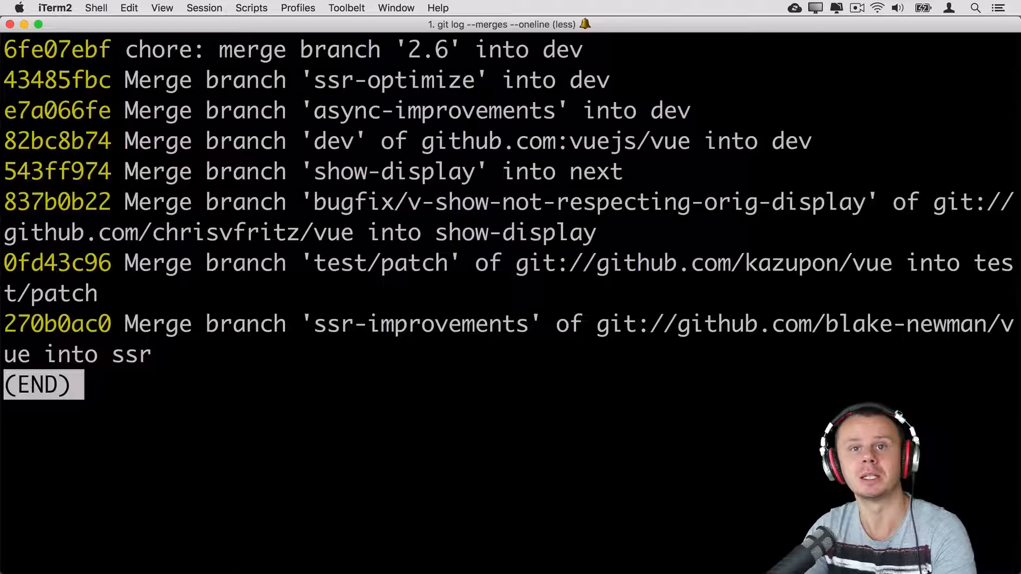
- Suspend the vue merge log and edit the recalled command toward --no-merges
key("ctrl+z")
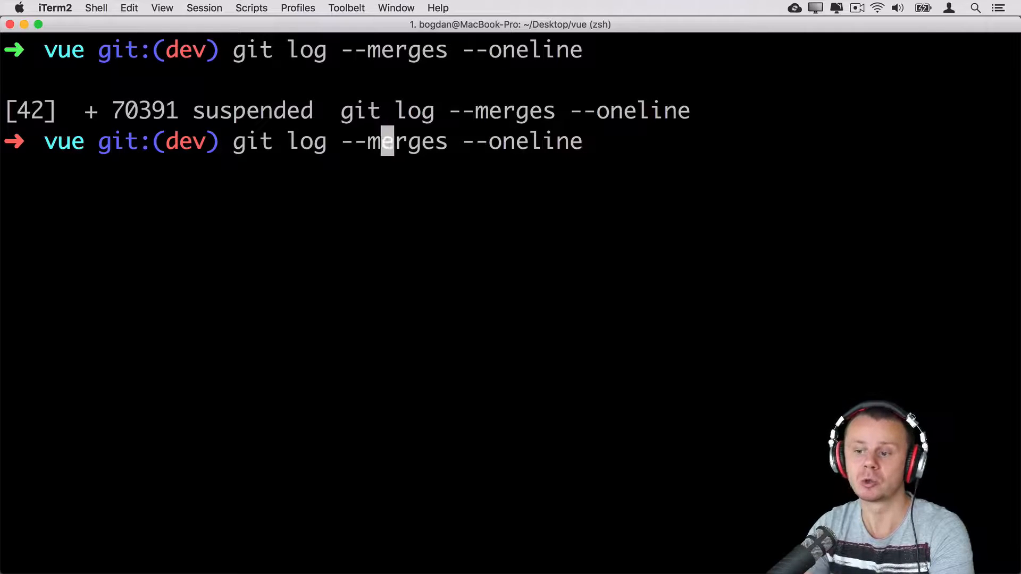
type("no-")
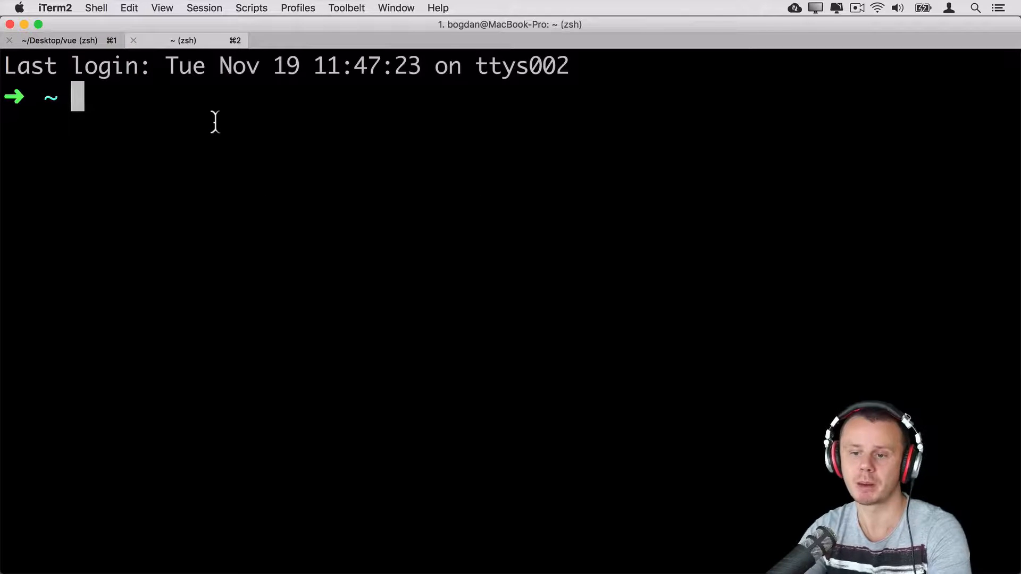
- Change to Desktop/detached-head and run git log --merges there
type("cd Desktop/detached-head")
type("git log --me")
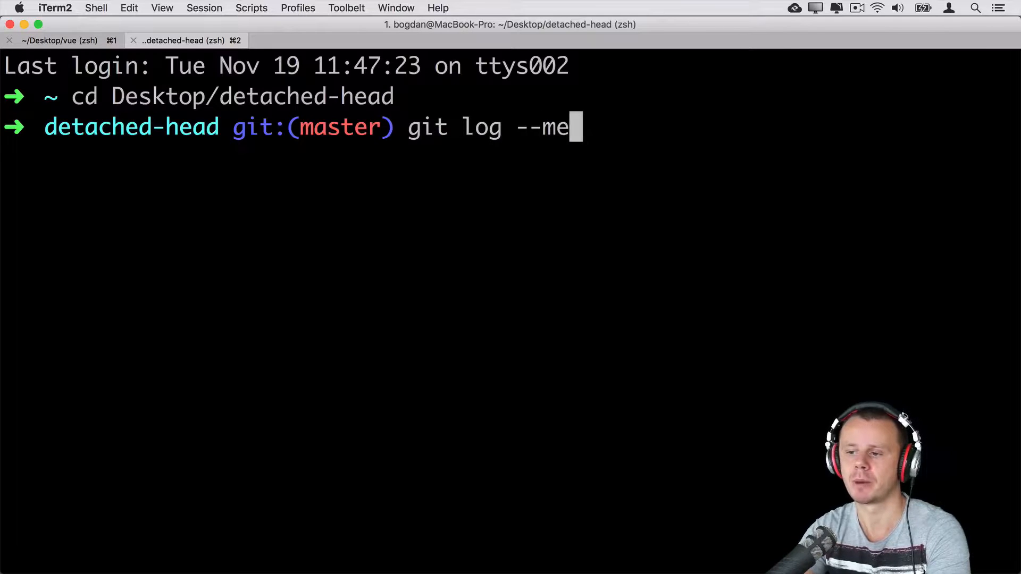
key("Return")
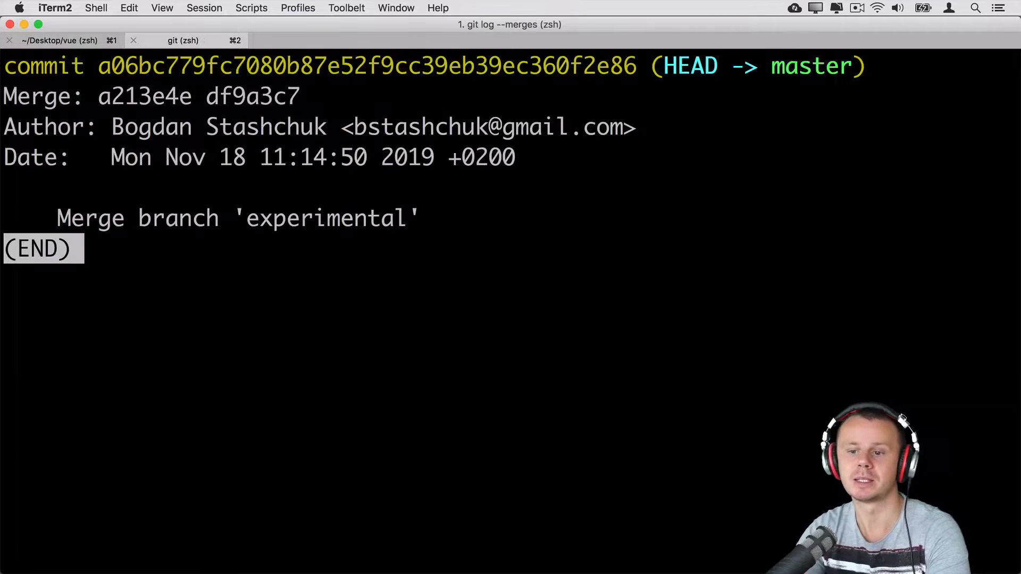
- Suspend the detached-head merges log, then close the no-merges log output
key("ctrl+z")
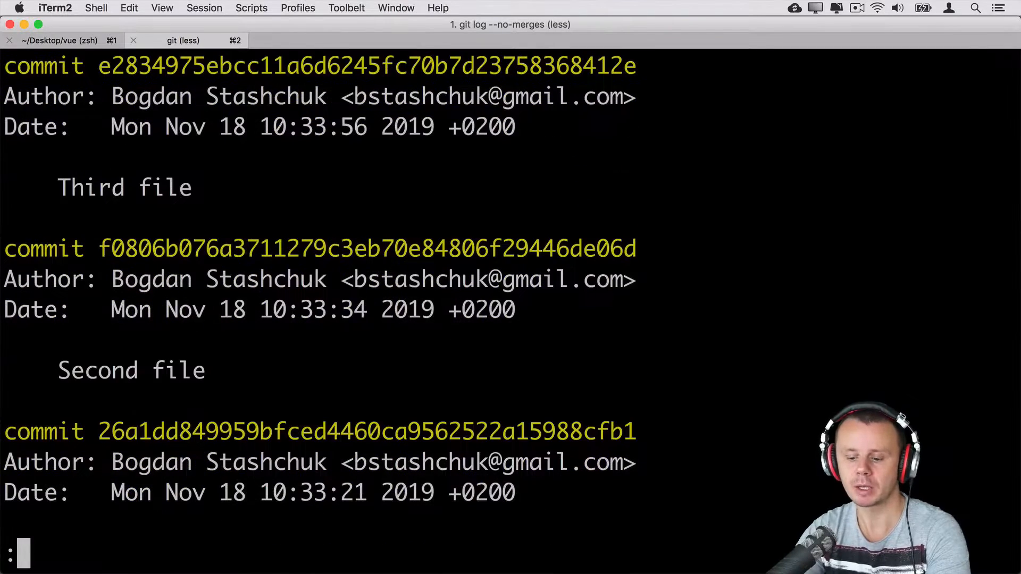
key("q")
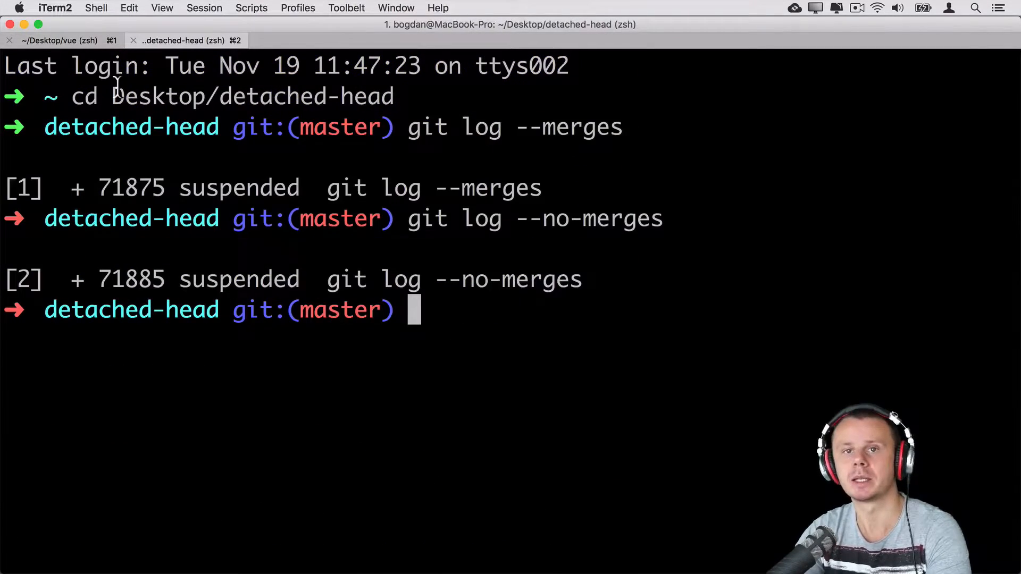